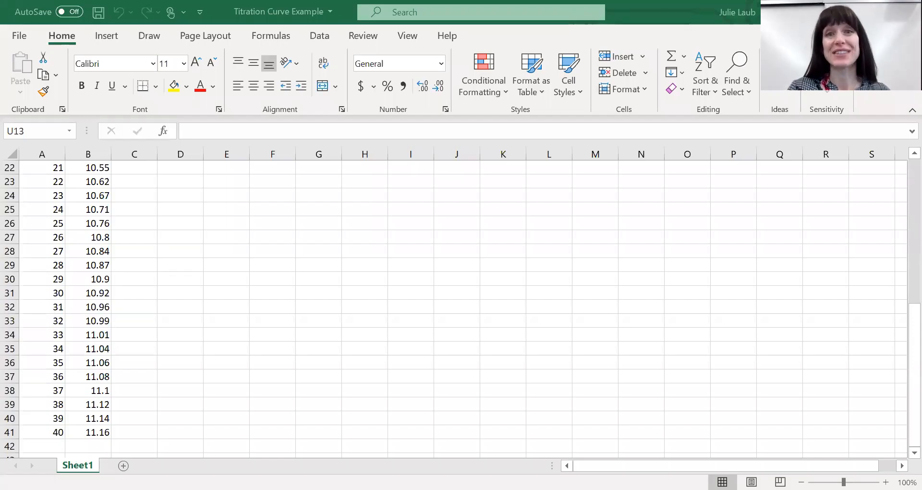
# Step: Select the two columns of titration data, NaOH volumes and pH readings, from A1 down to B41
pyautogui.scroll(3)
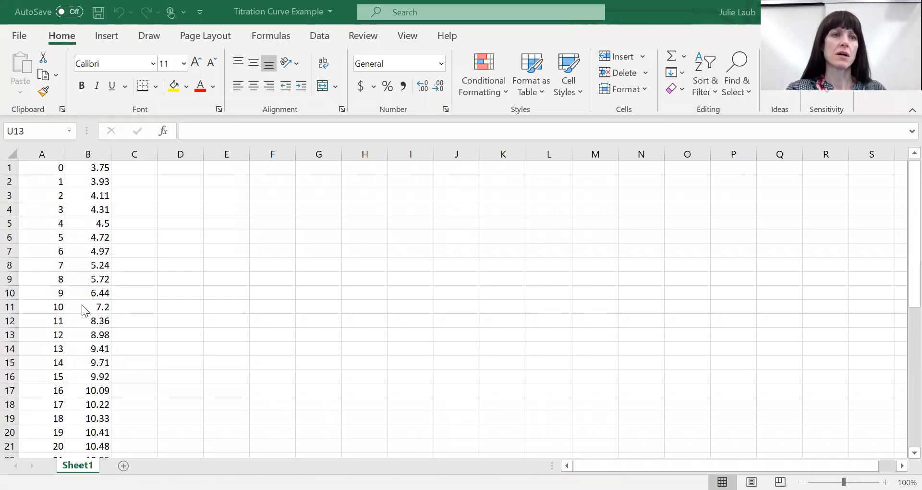
pyautogui.moveTo(63, 196)
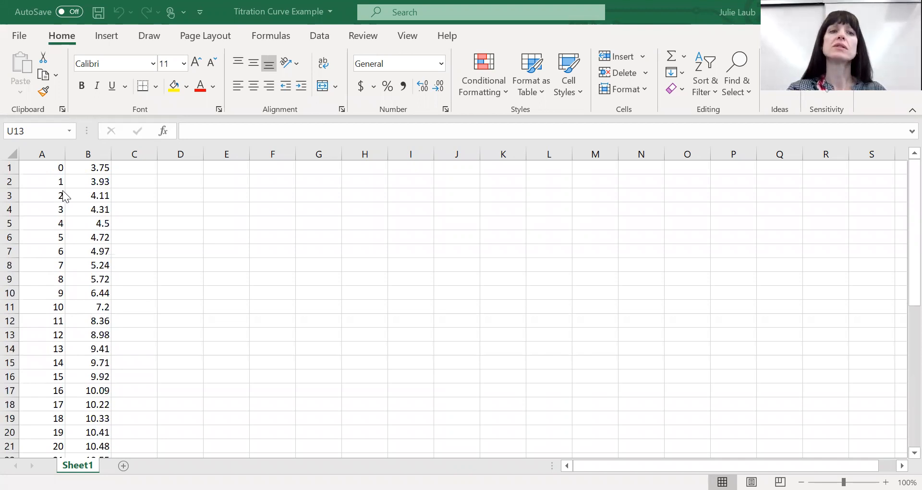
pyautogui.moveTo(56, 183)
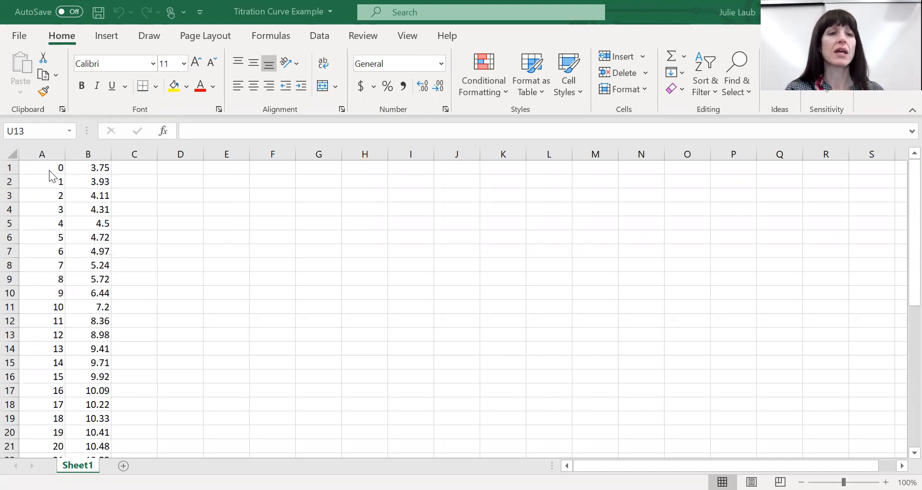
pyautogui.scroll(-3)
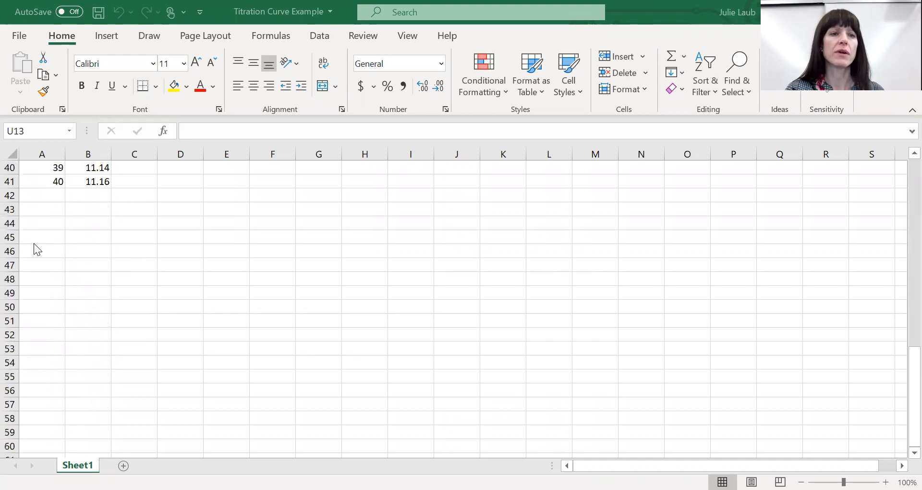
pyautogui.scroll(3)
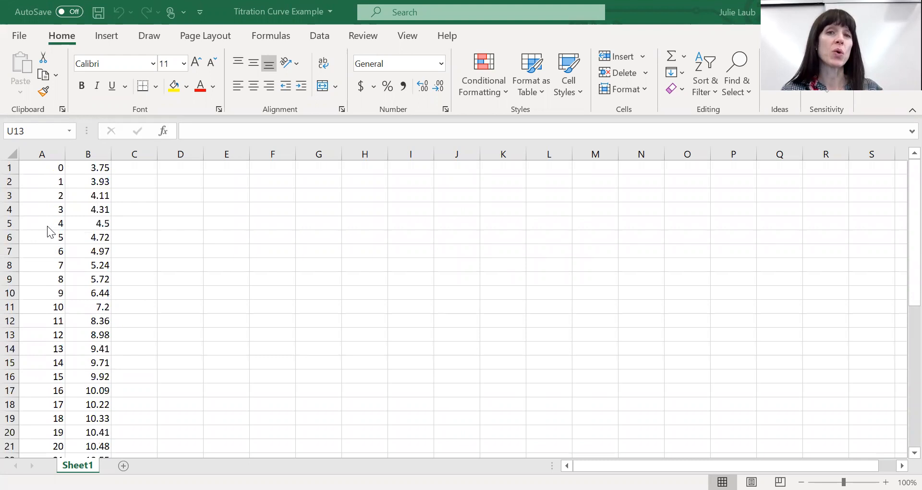
pyautogui.moveTo(72, 349)
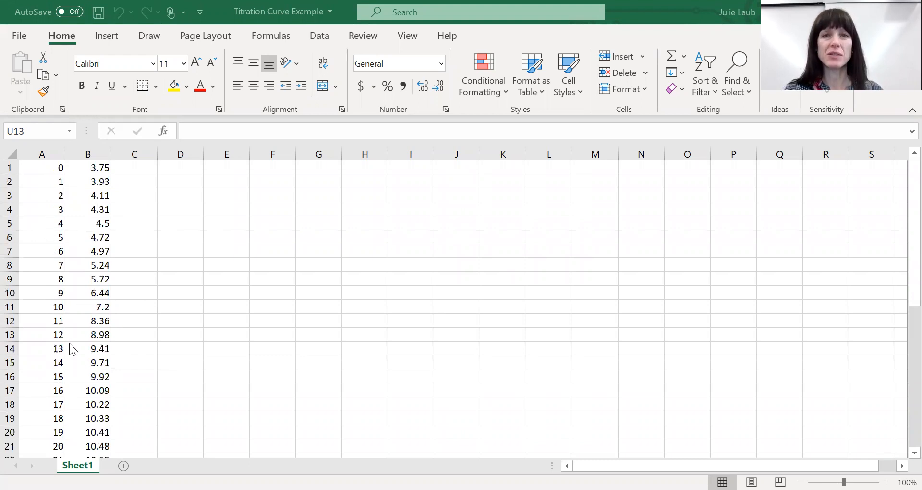
pyautogui.moveTo(48, 174)
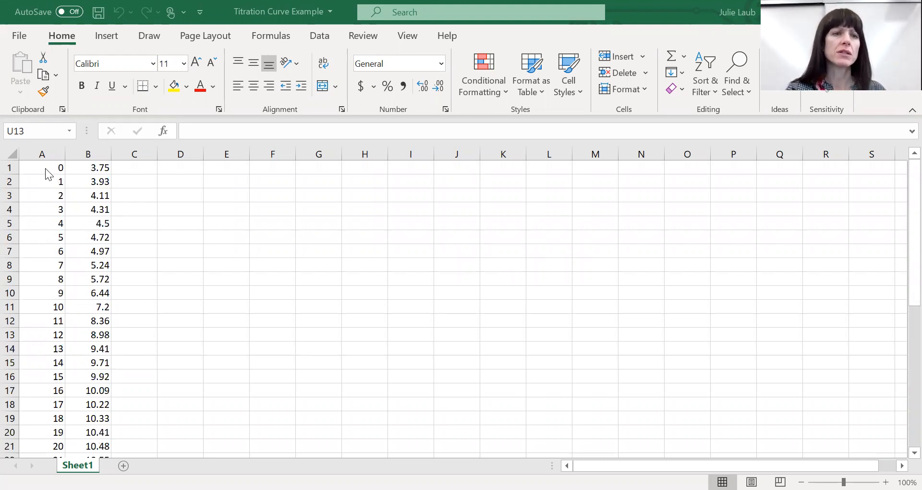
pyautogui.click(42, 153)
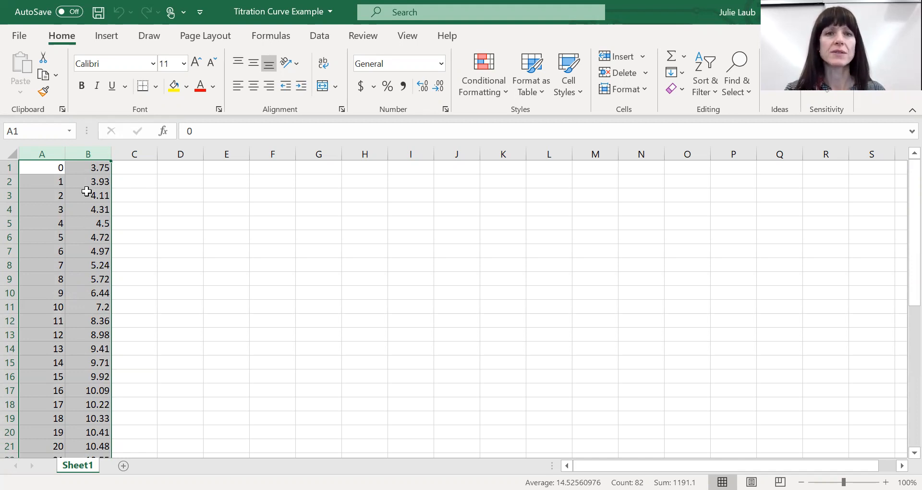
pyautogui.moveTo(107, 36)
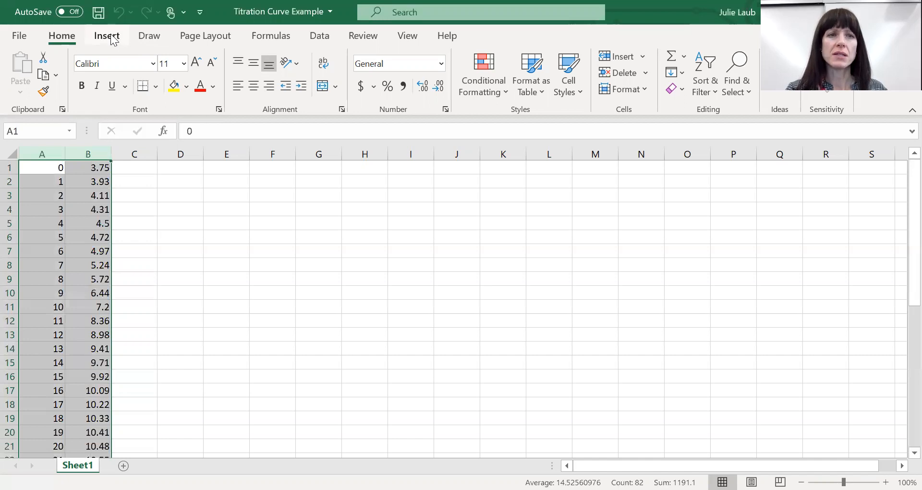
# Step: Insert a Scatter with Smooth Lines and Markers chart of pH against NaOH volume
pyautogui.click(107, 36)
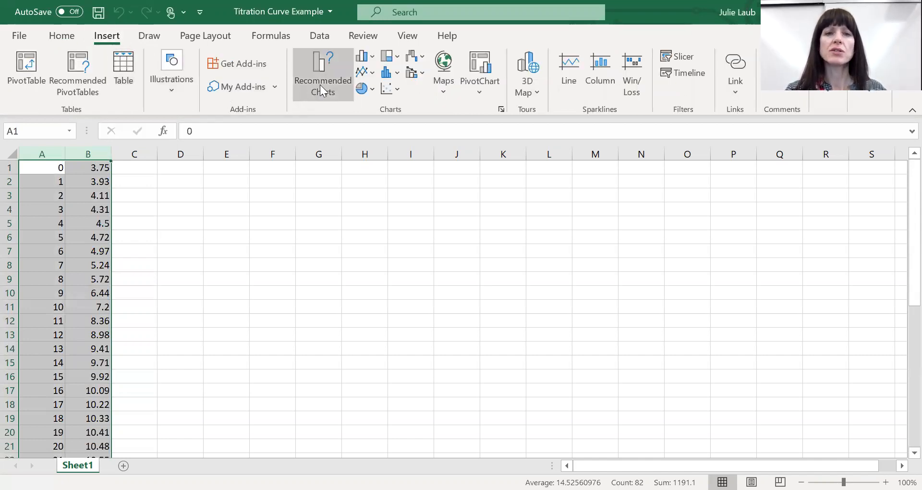
pyautogui.moveTo(389, 90)
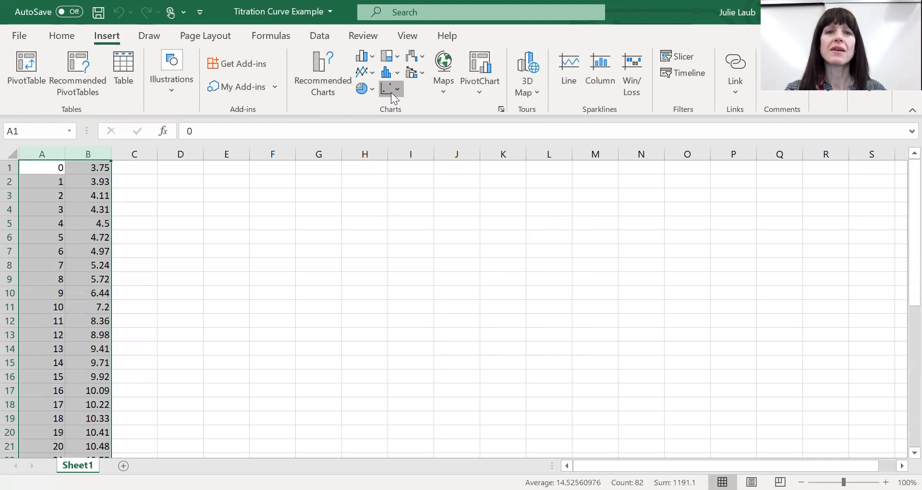
pyautogui.click(391, 89)
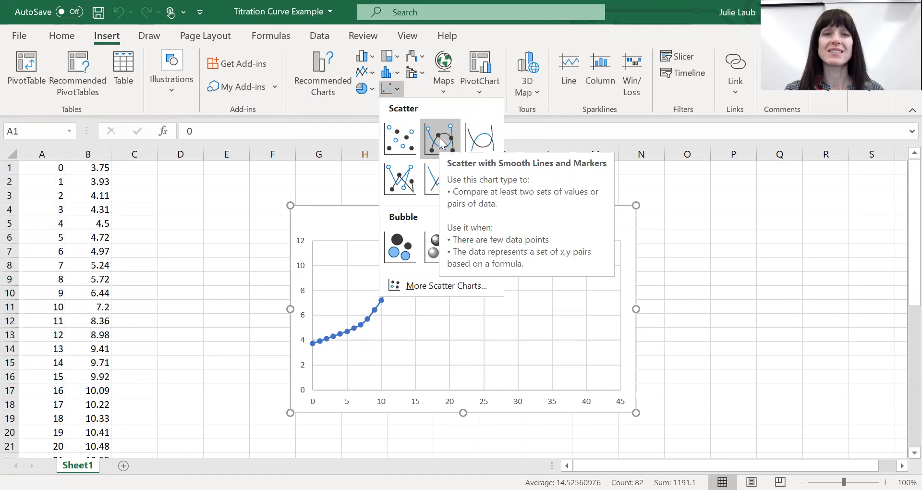
pyautogui.click(440, 138)
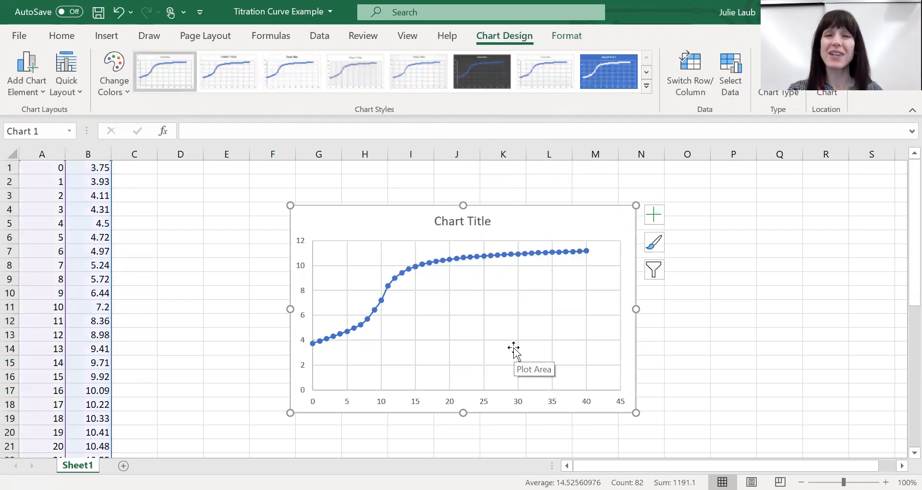
pyautogui.moveTo(395, 303)
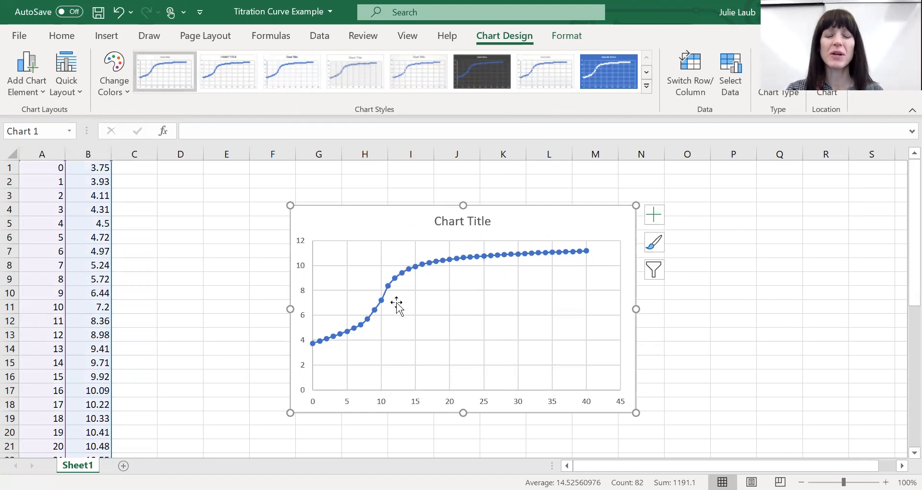
pyautogui.moveTo(479, 246)
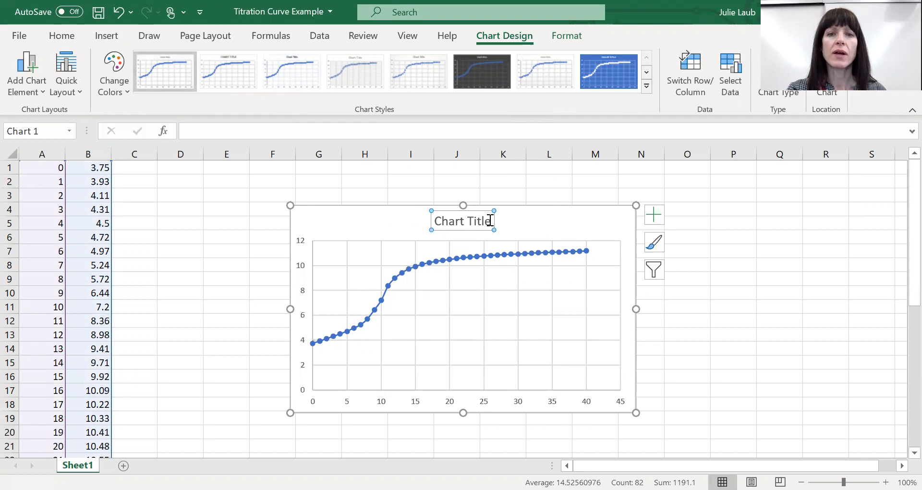
# Step: Replace the chart title placeholder with 'Titration of Grape Juice with NaOH'
pyautogui.click(463, 220)
pyautogui.write('Titration of Grape Juice with NaO')
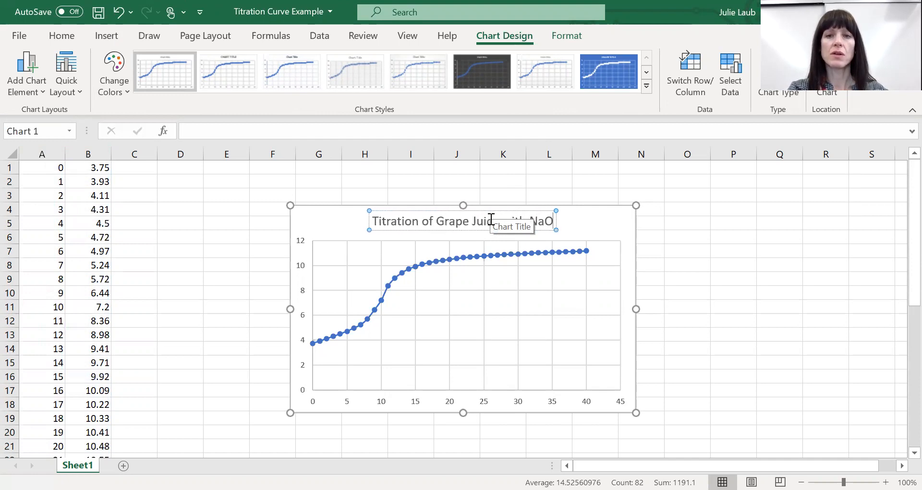
pyautogui.click(641, 265)
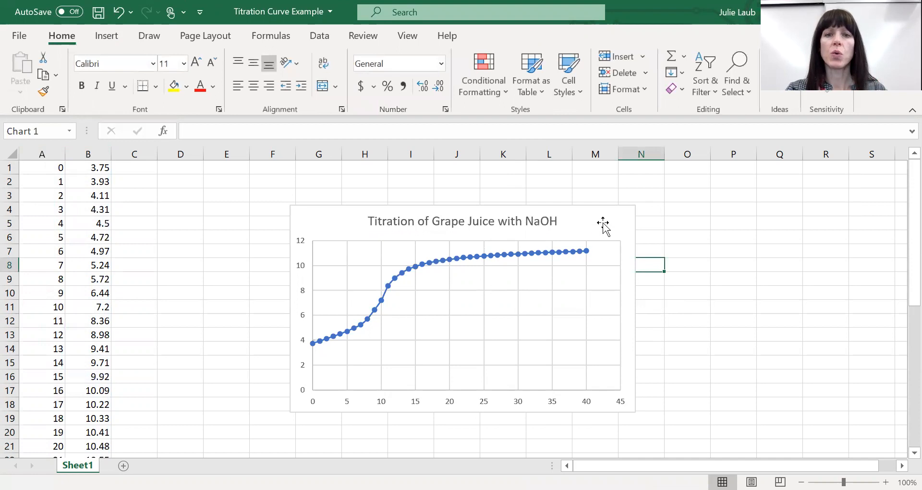
# Step: Turn on Axis Titles from the Chart Elements list so both axes show placeholders
pyautogui.click(463, 305)
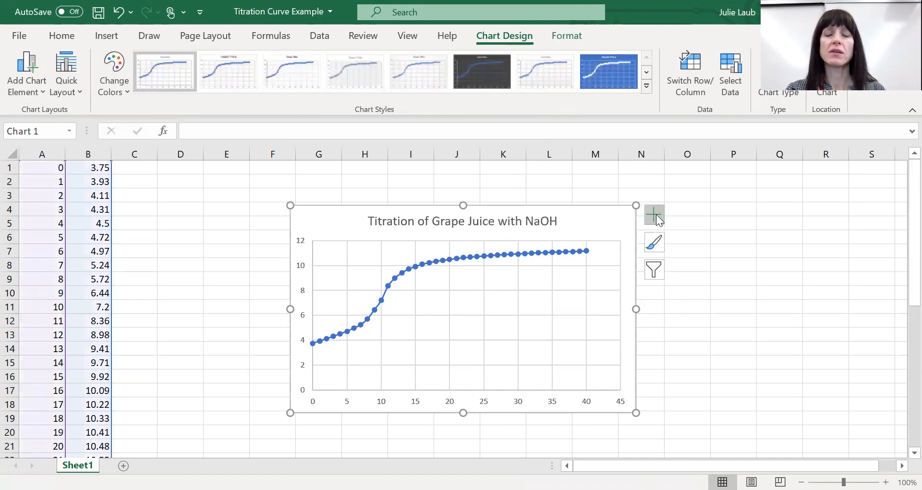
pyautogui.moveTo(609, 229)
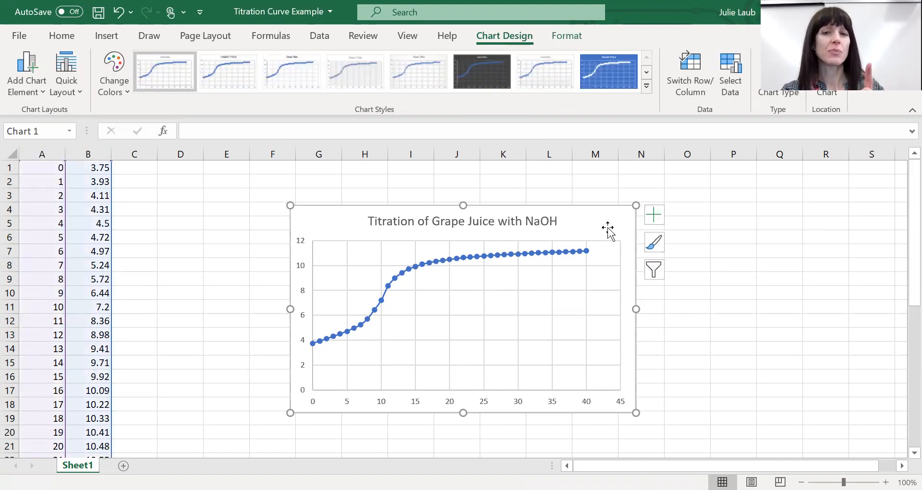
pyautogui.click(732, 237)
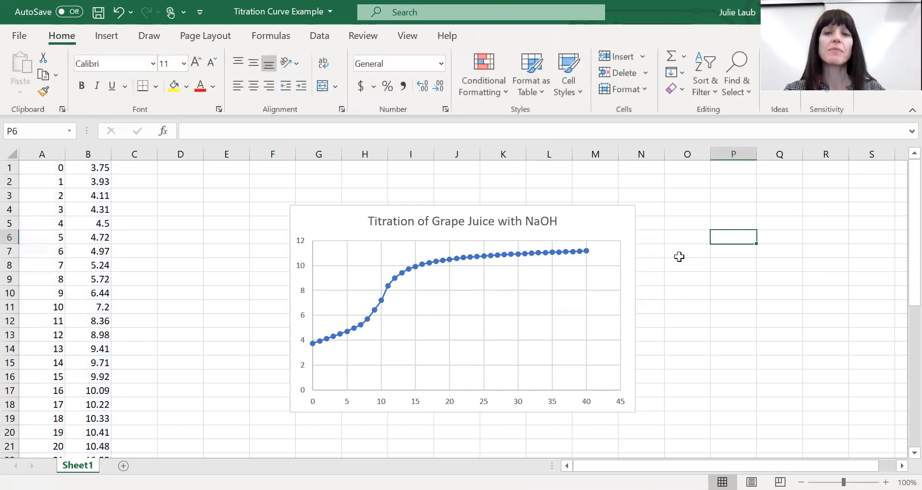
pyautogui.click(463, 306)
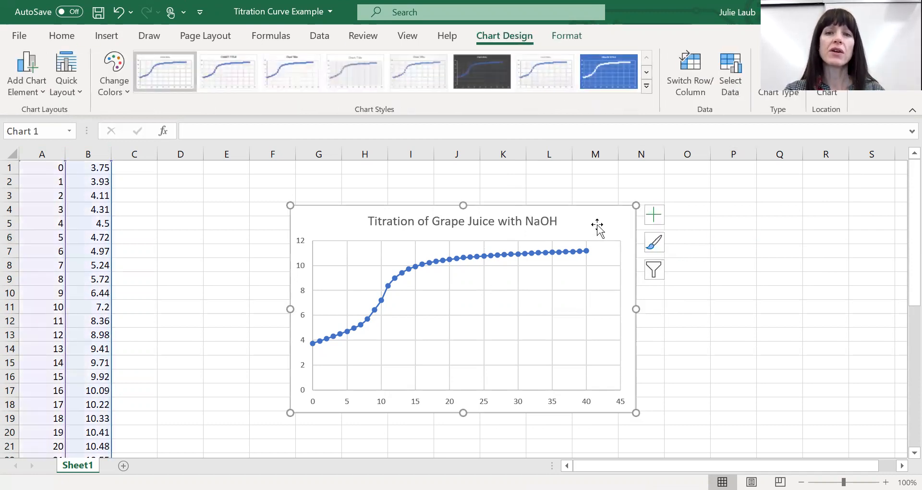
pyautogui.moveTo(654, 215)
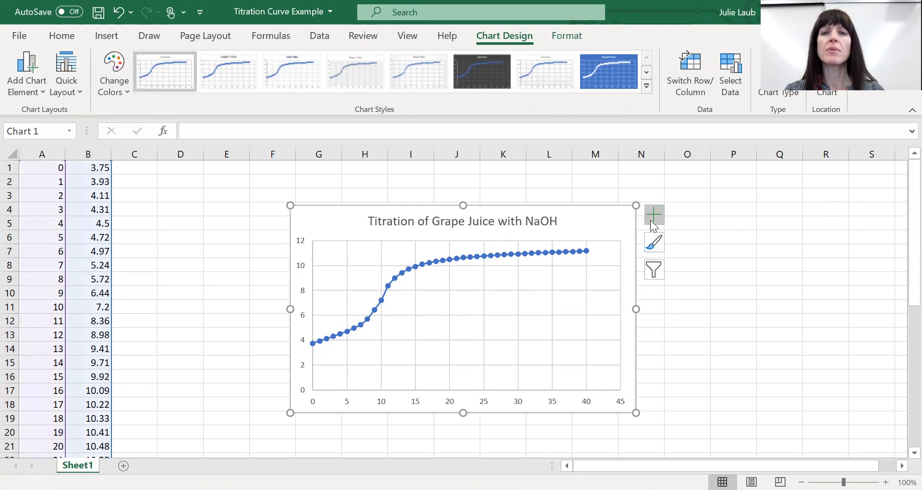
pyautogui.moveTo(654, 213)
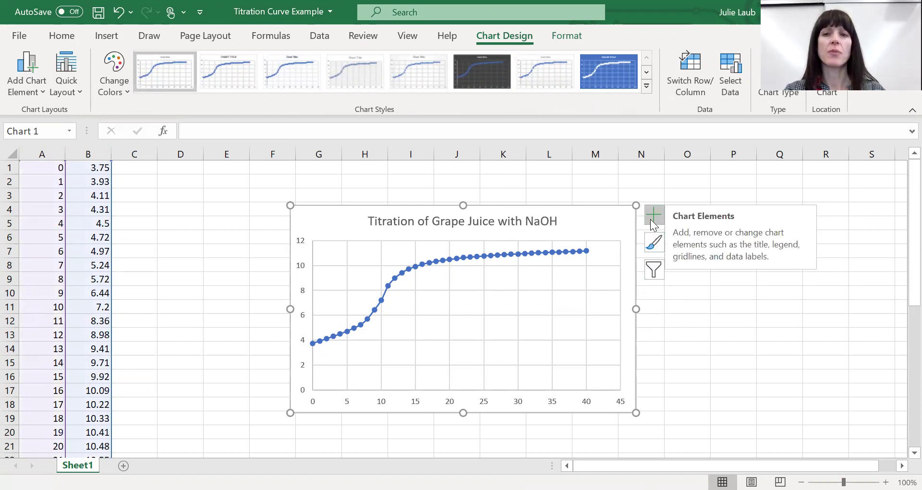
pyautogui.click(654, 216)
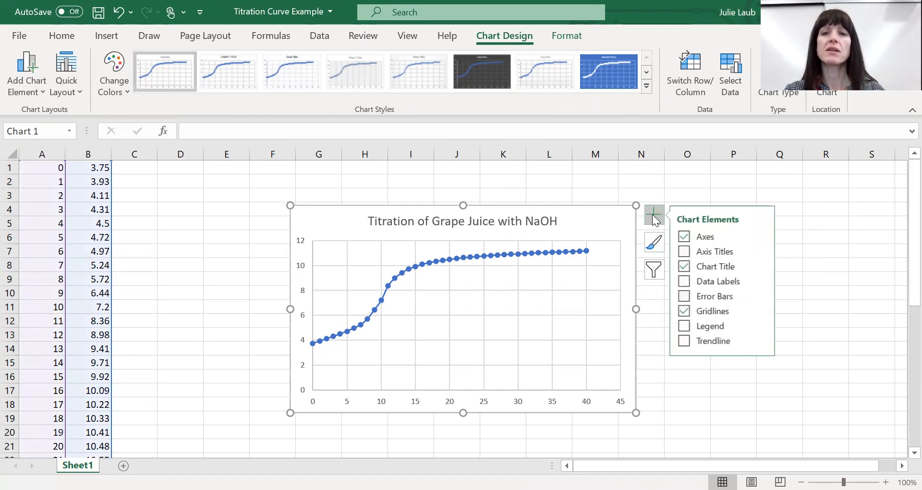
pyautogui.click(685, 251)
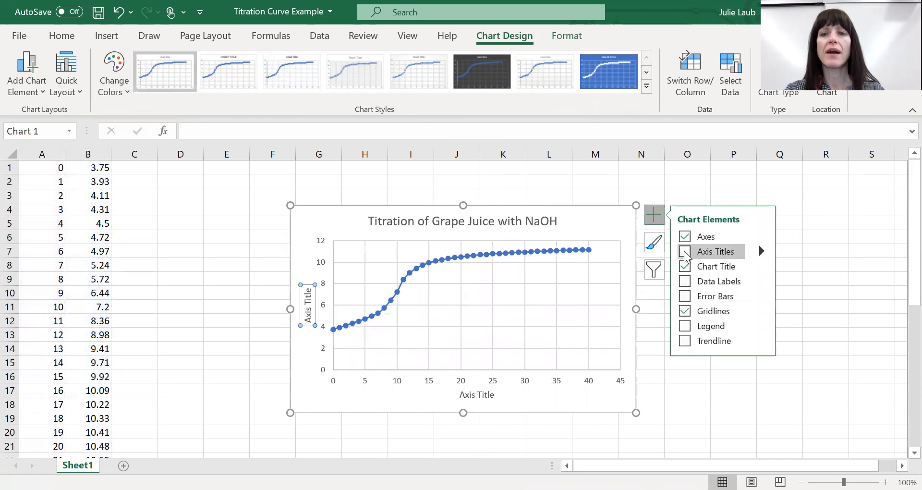
# Step: Label the vertical axis 'pH' and the horizontal axis 'Volume of NaOH'
pyautogui.click(684, 250)
pyautogui.write('pH')
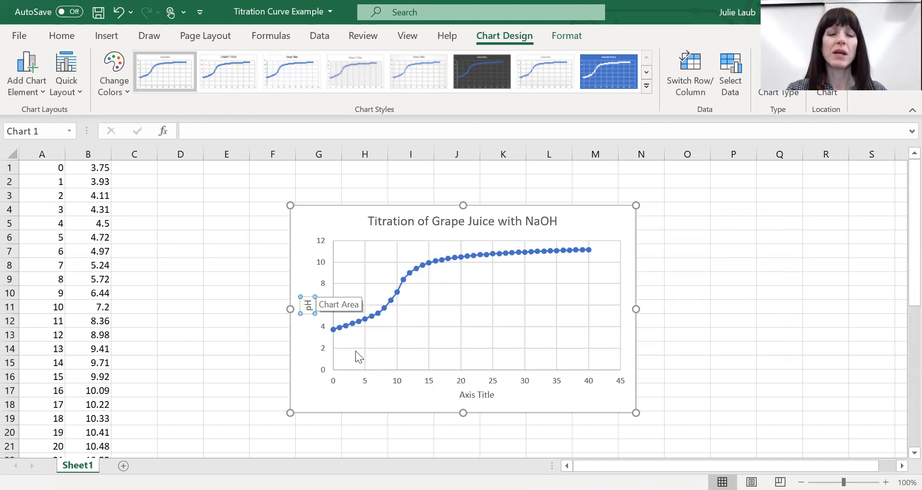
pyautogui.click(477, 393)
pyautogui.write('Volume of')
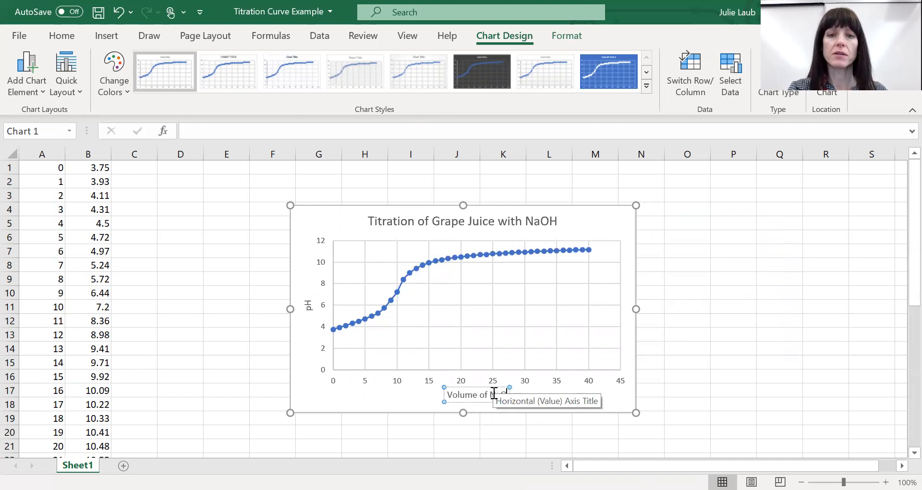
pyautogui.click(732, 348)
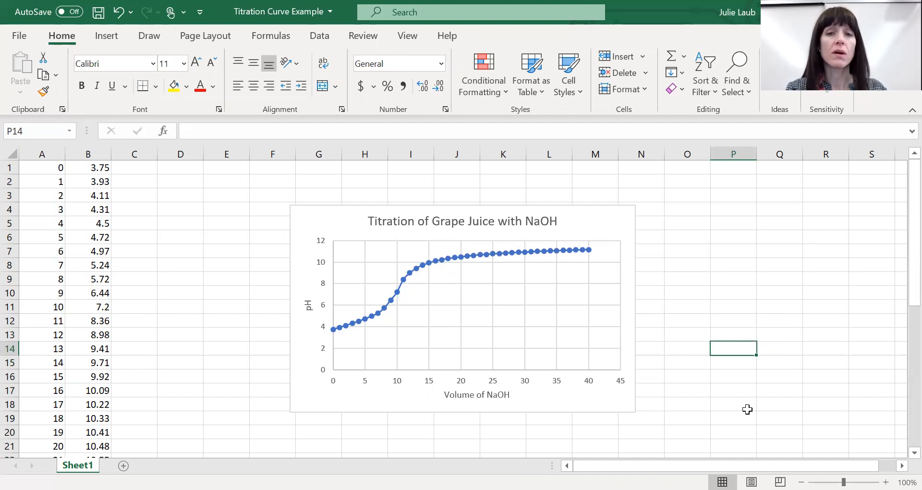
pyautogui.moveTo(510, 193)
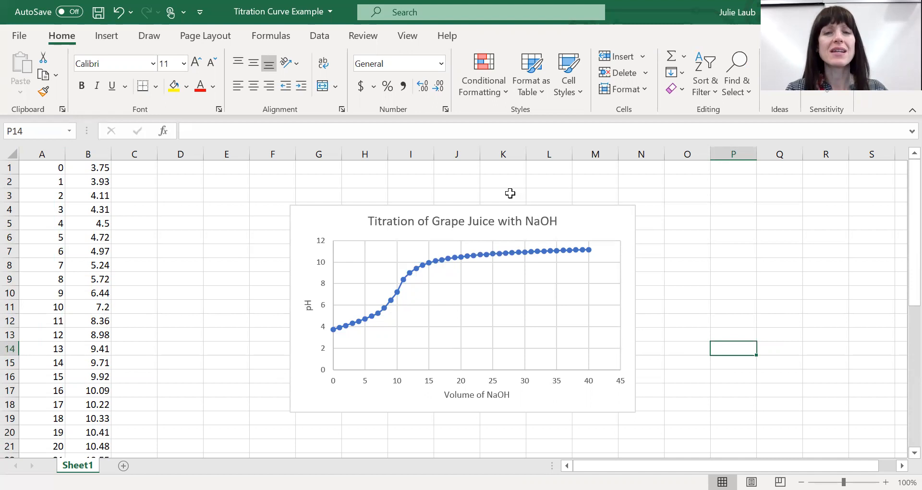
pyautogui.moveTo(634, 366)
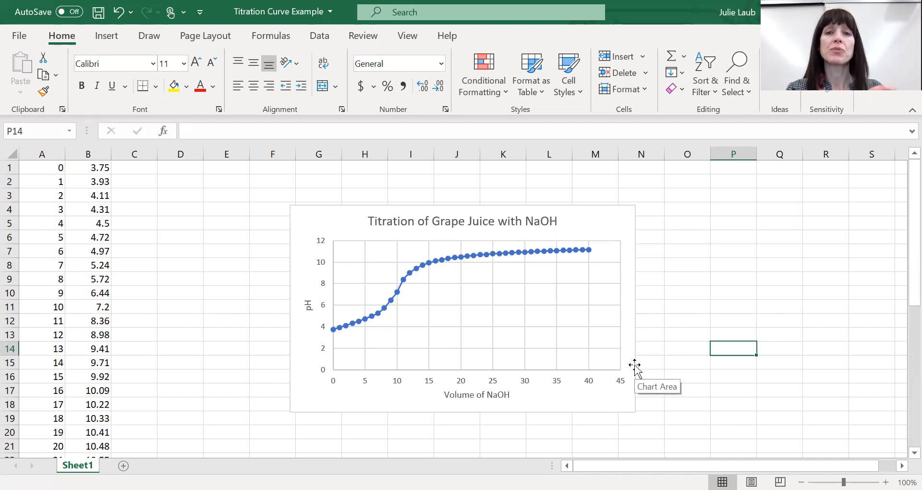